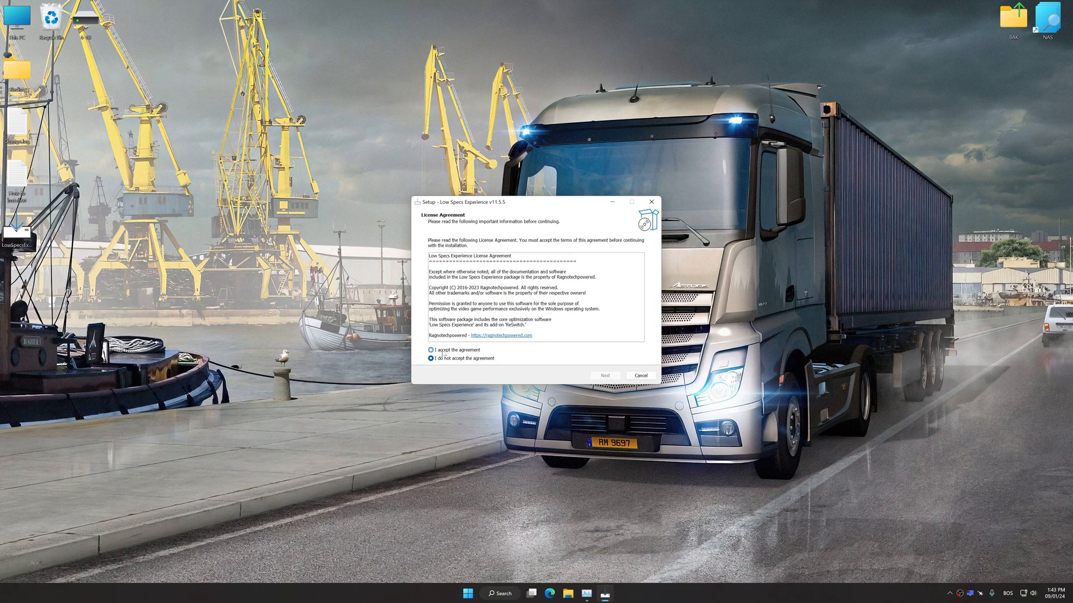
Accept the Low Specs Experience license agreement and finish setup to reach the welcome screen
left_click(604, 375)
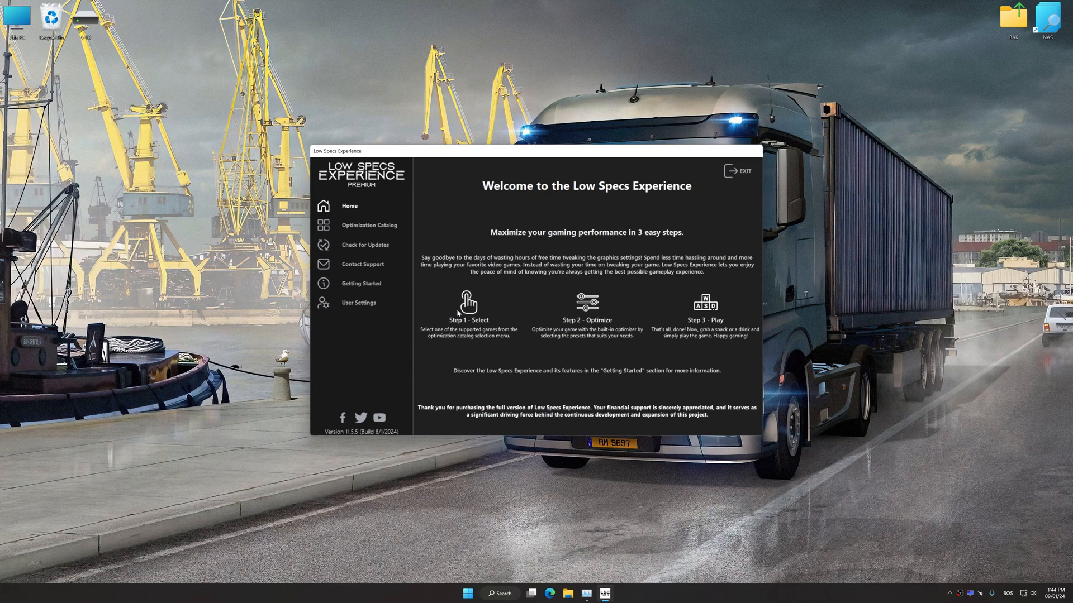
Load the Euro Truck Simulator 2 (Steam) optimization package and acknowledge the supported-version notice
left_click(369, 225)
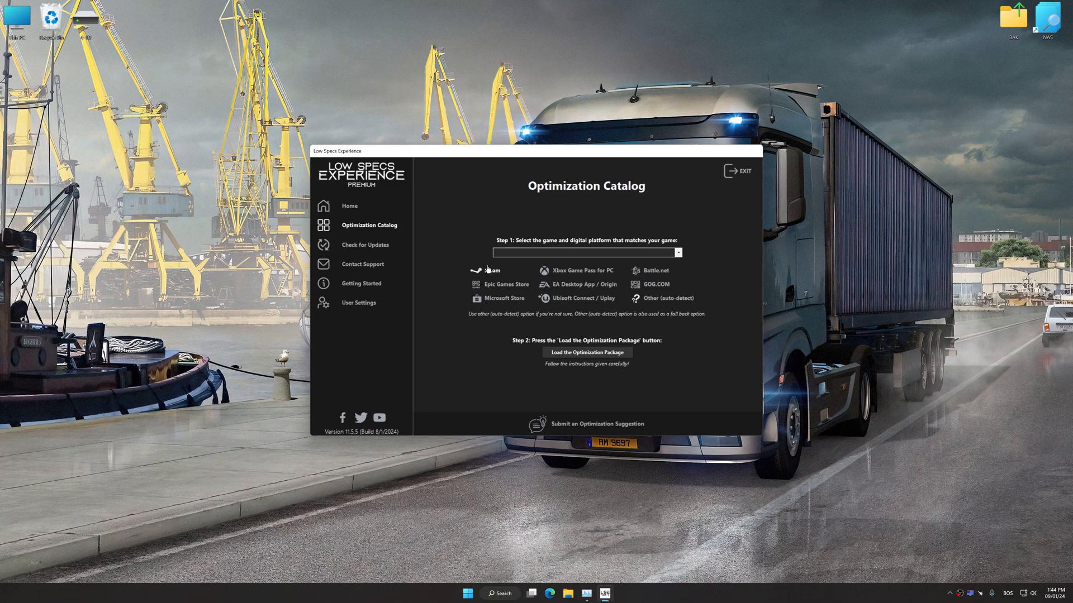
left_click(676, 253)
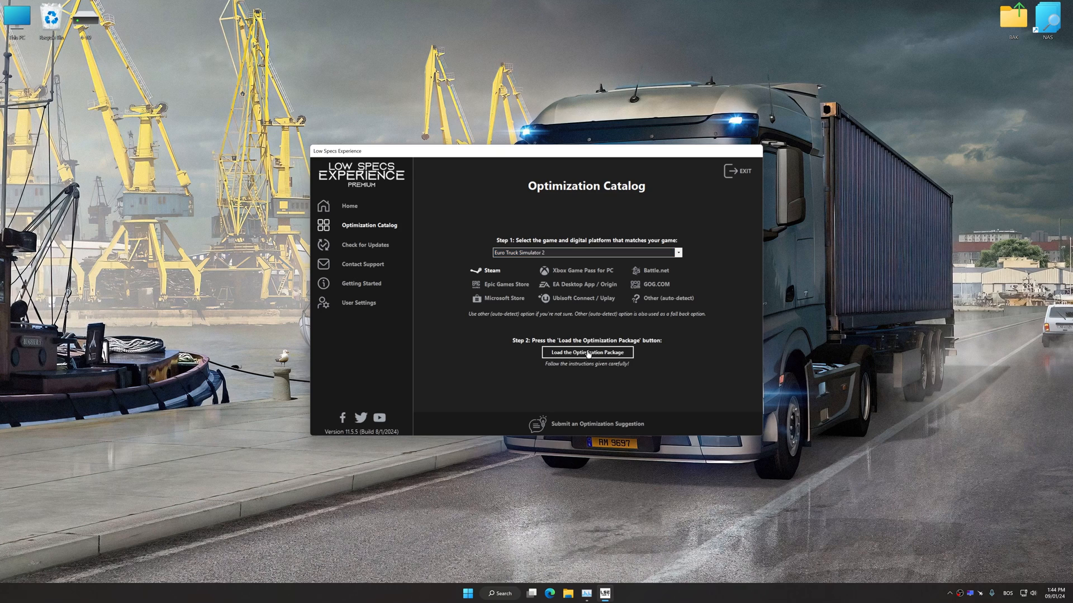
left_click(587, 353)
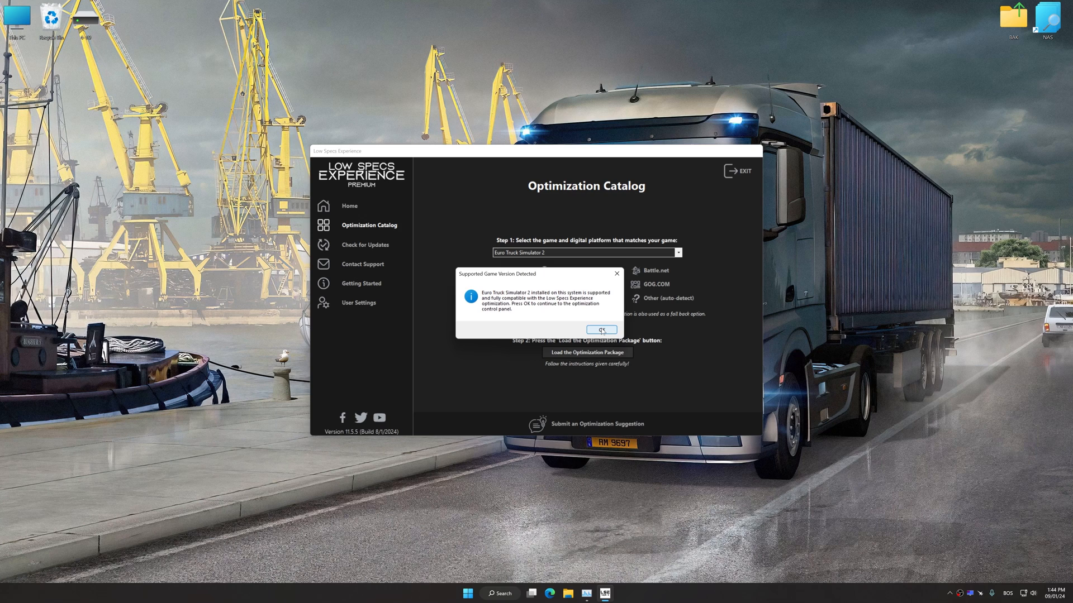
left_click(600, 330)
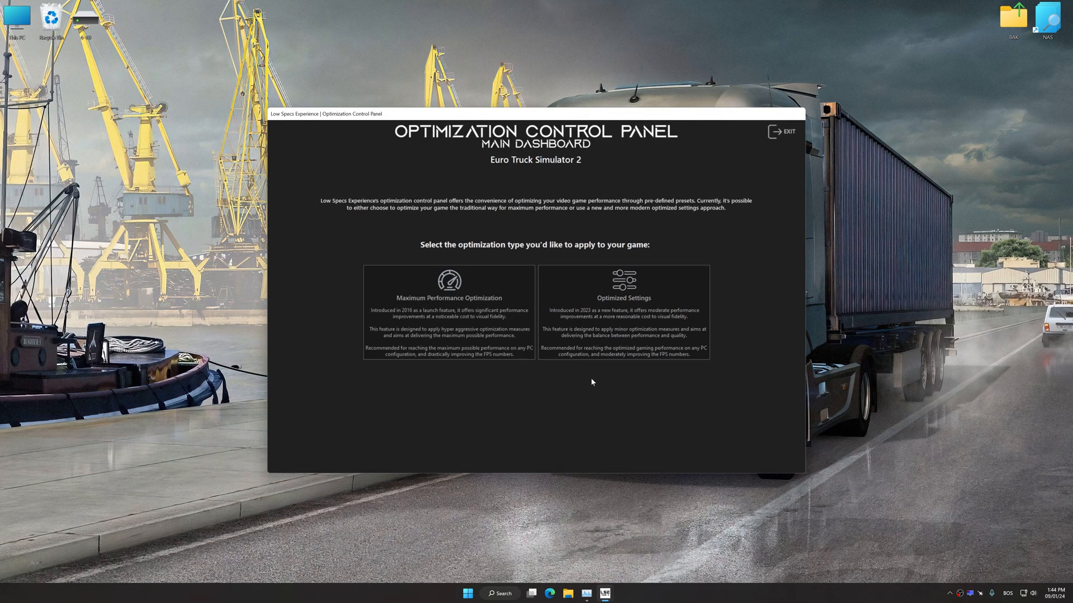
Apply Balanced optimized settings at 5120 x 2880, then restore the saved user settings
left_click(622, 298)
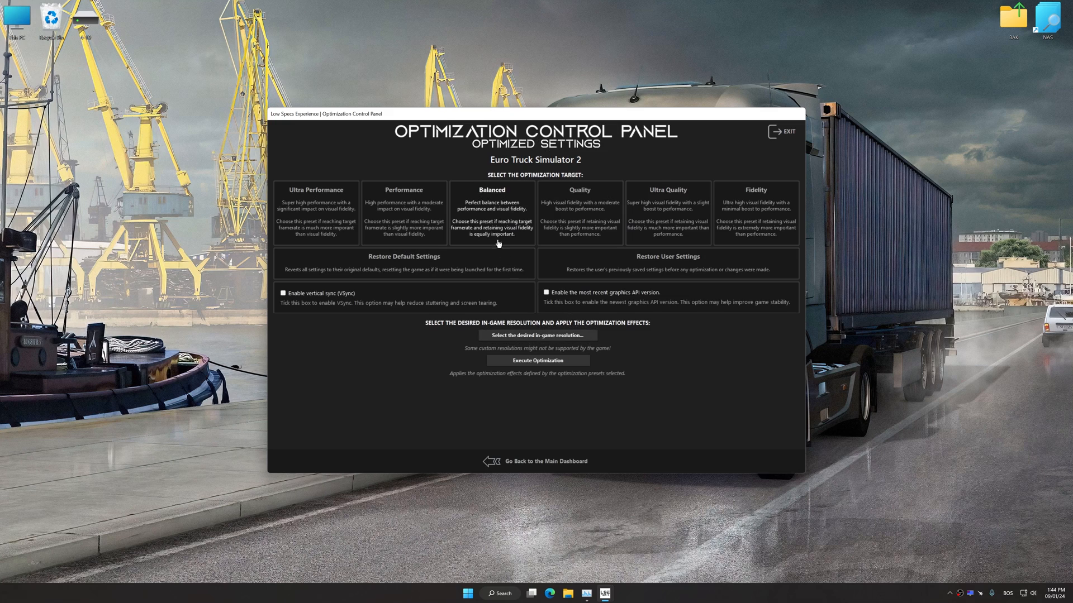
left_click(536, 335)
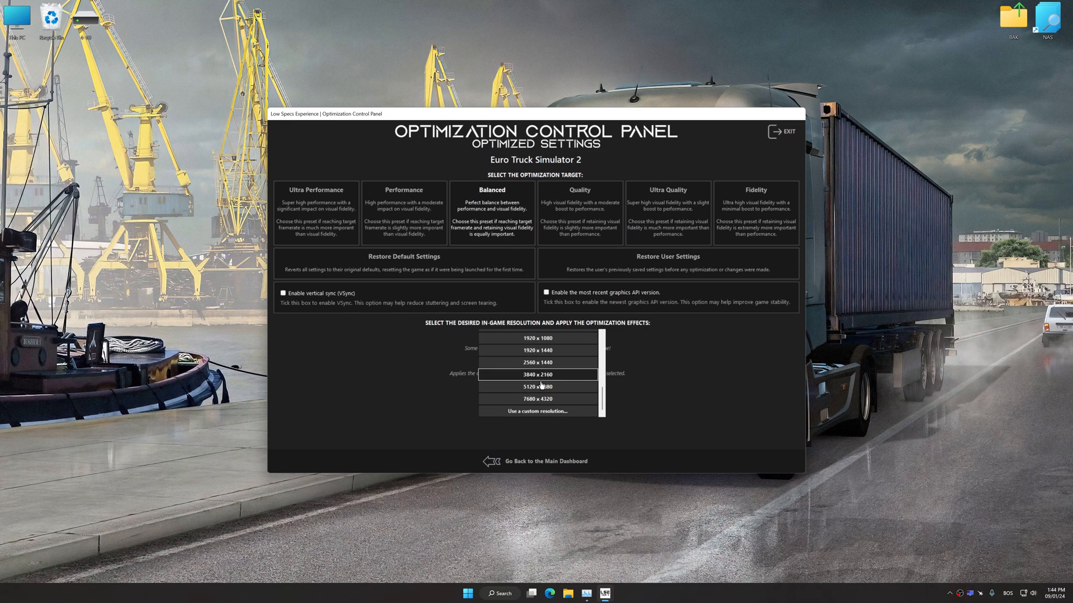
left_click(537, 387)
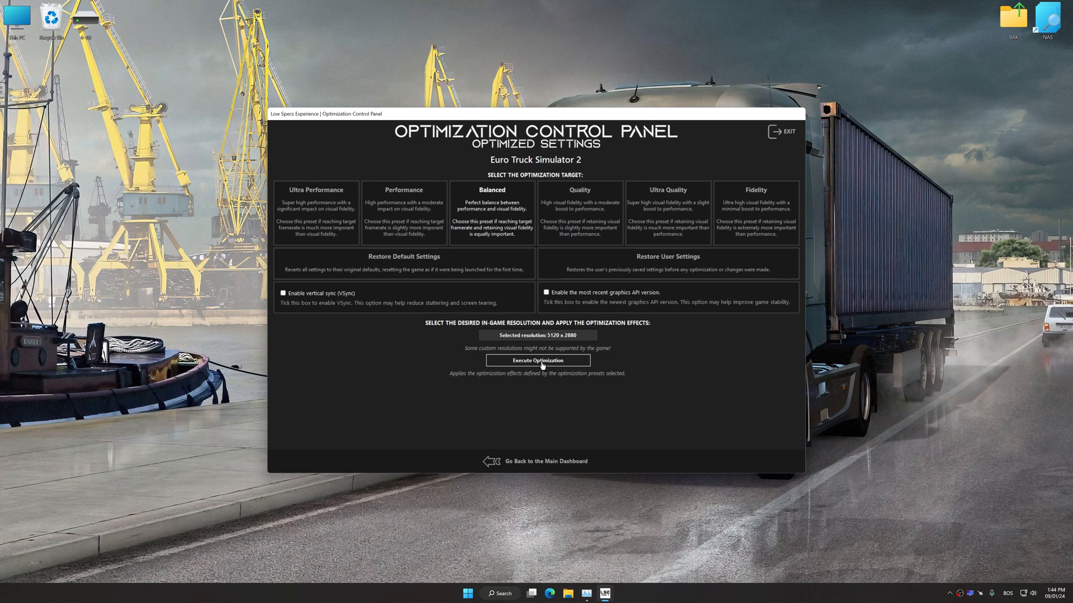
left_click(537, 361)
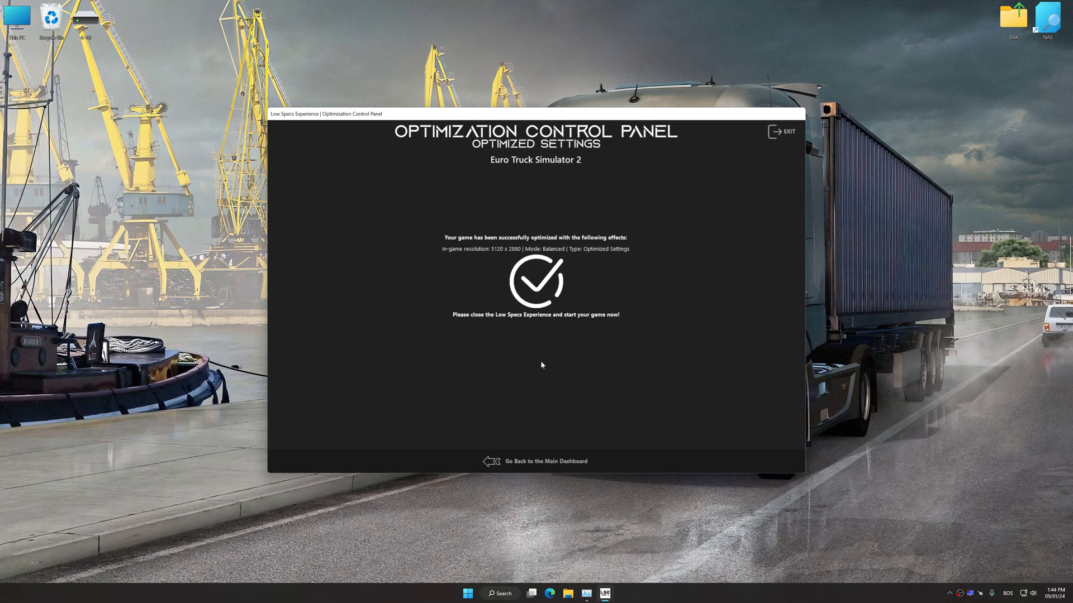
mouse_move(537, 439)
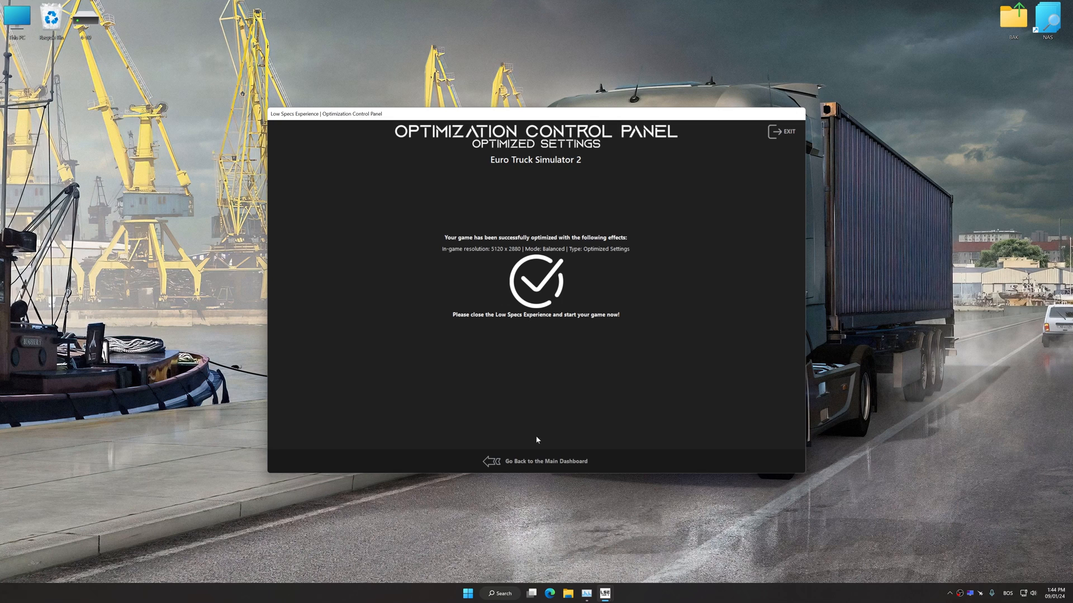
left_click(545, 461)
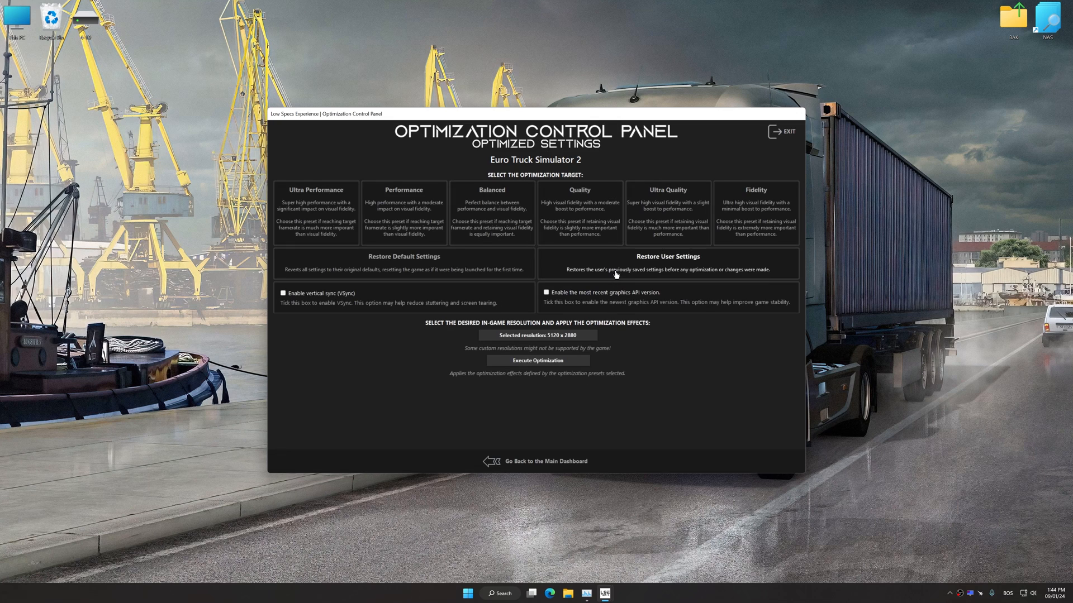
left_click(666, 263)
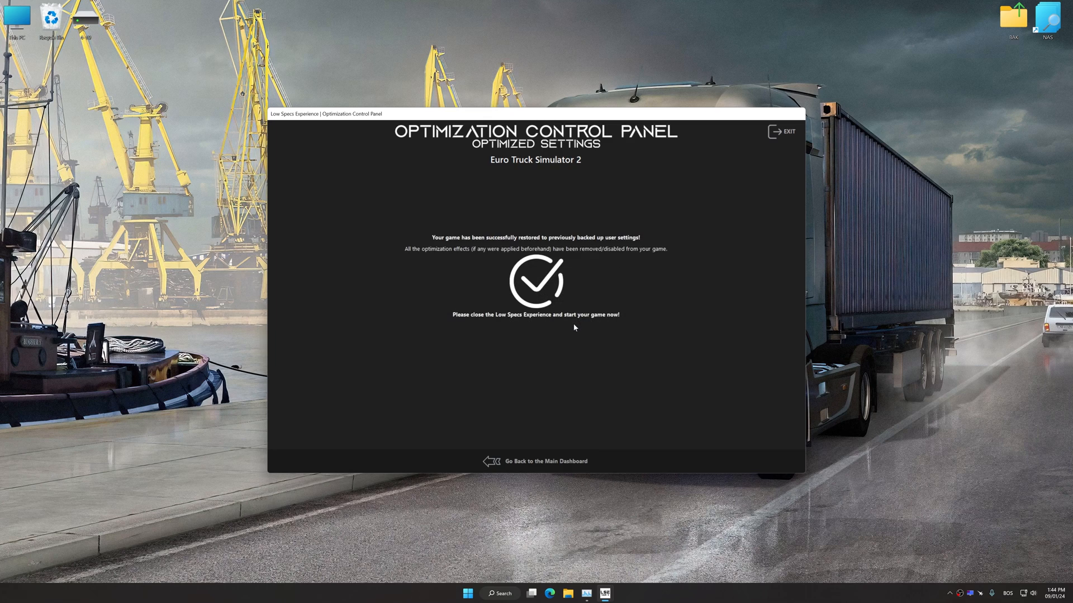